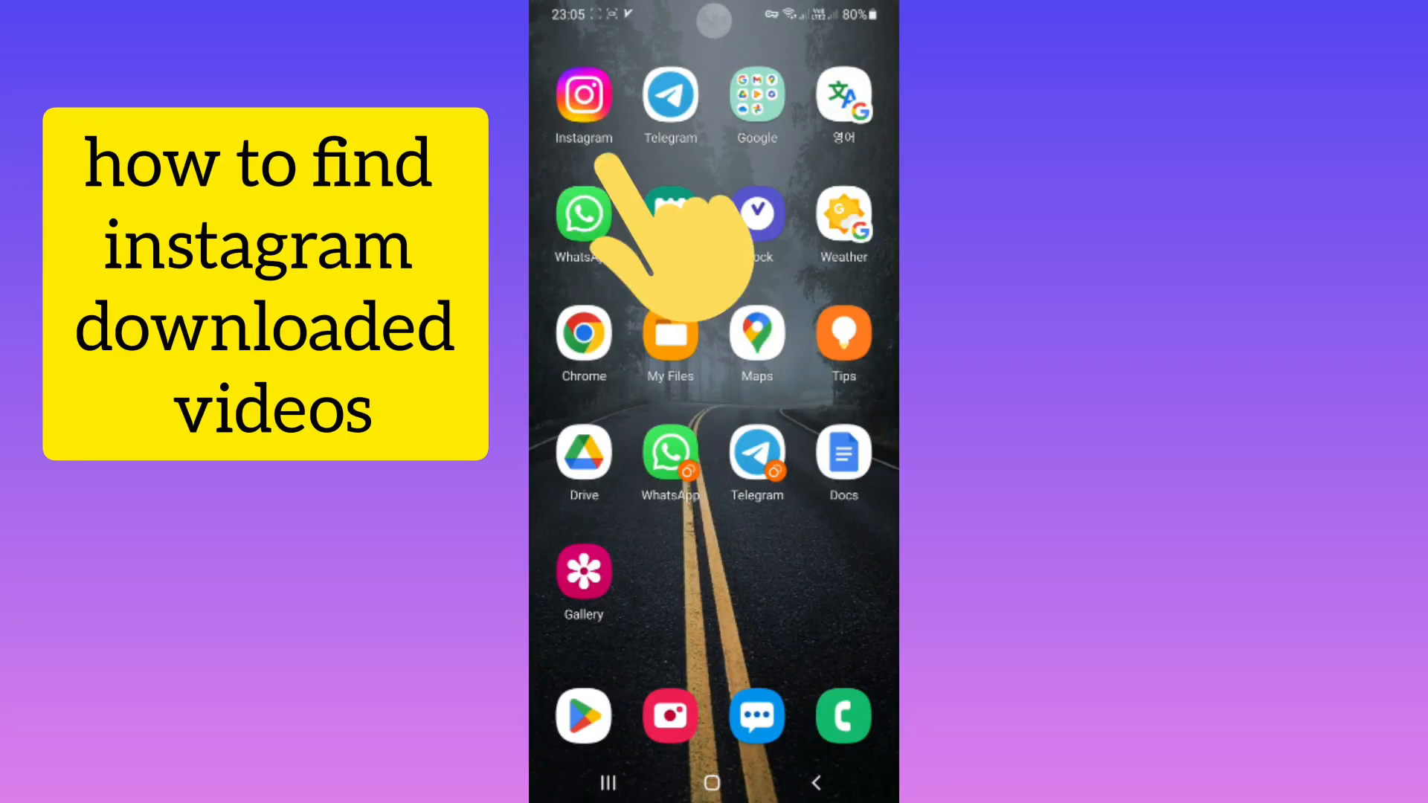
- Launch Instagram from the home screen to reach the profile with two reels
left_click(583, 95)
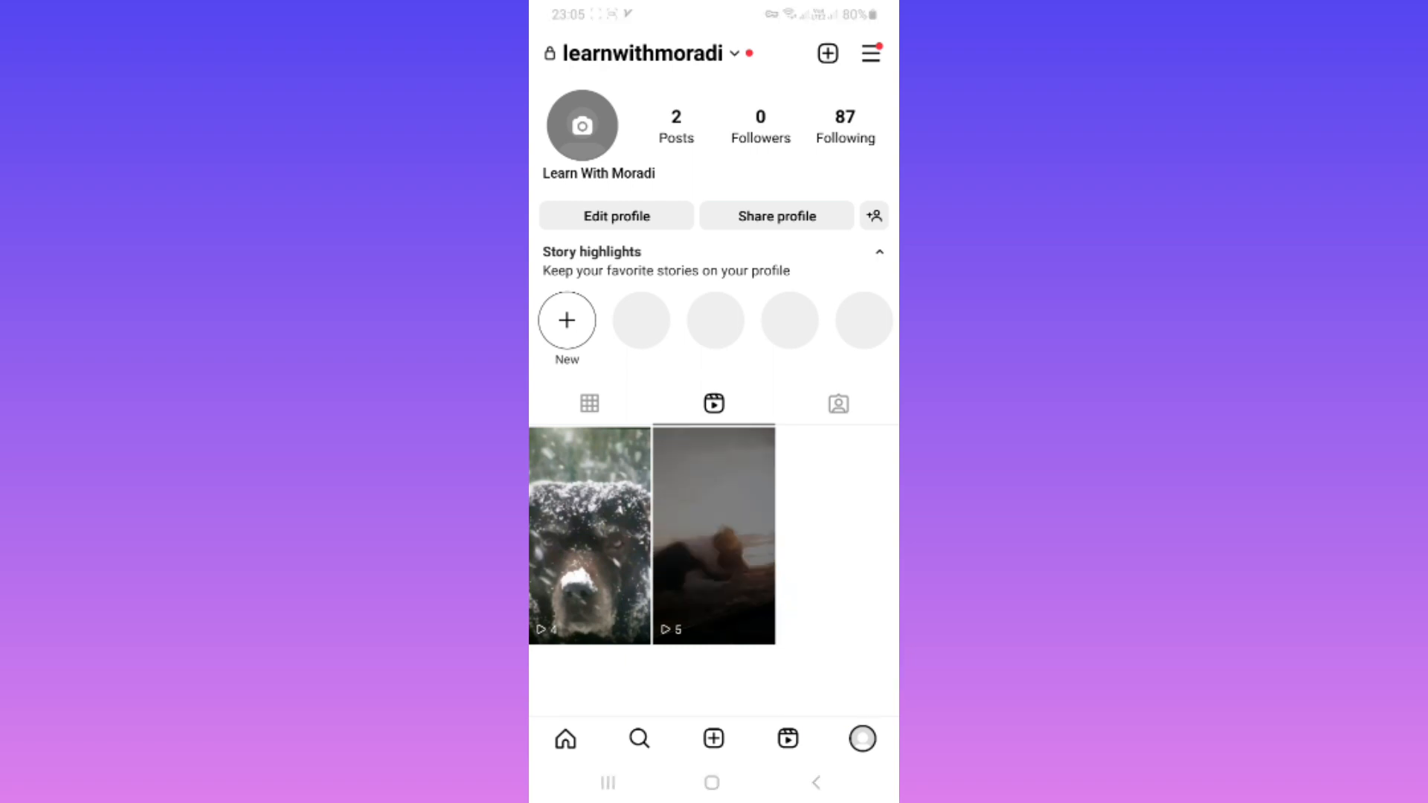
- Open the second reel and download it via the Manage options
left_click(713, 536)
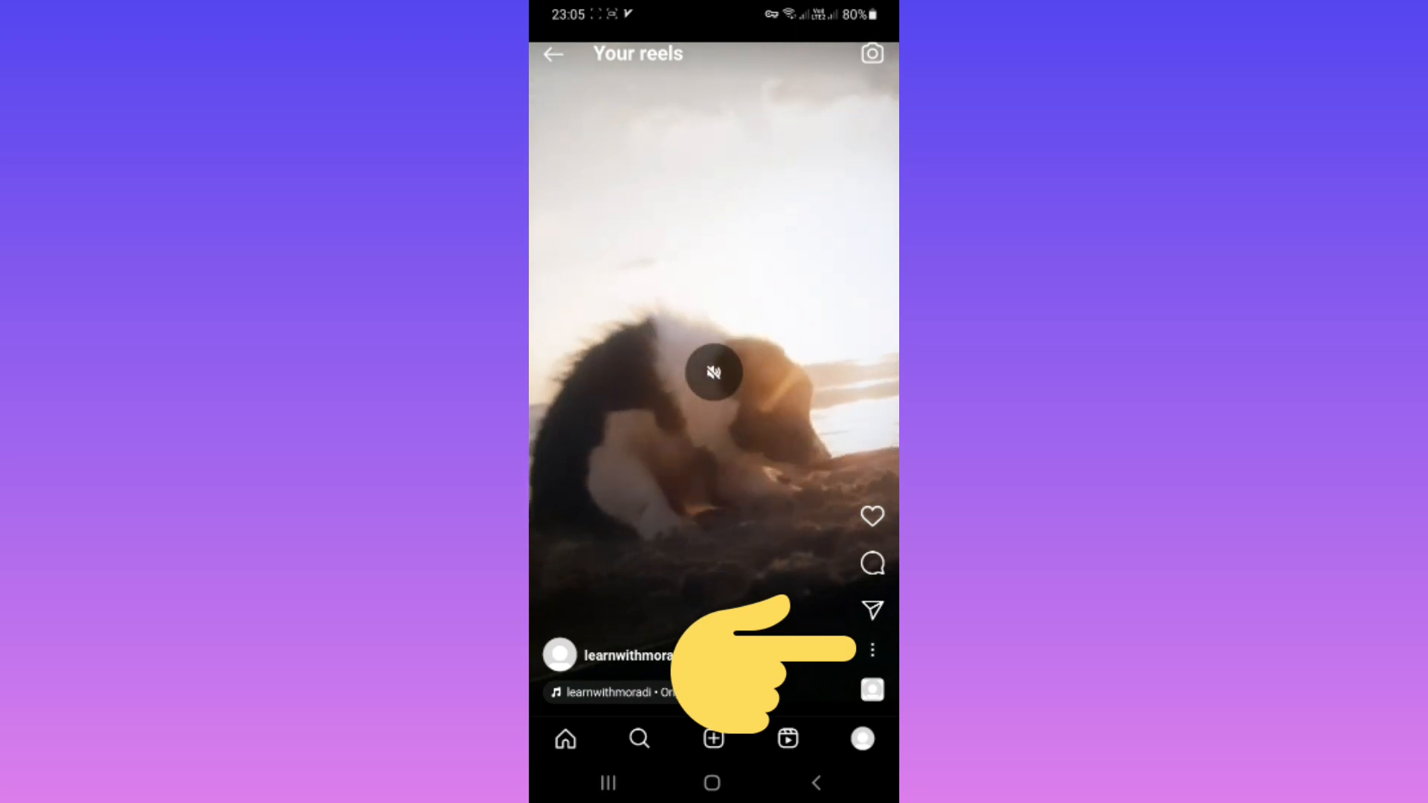
left_click(872, 650)
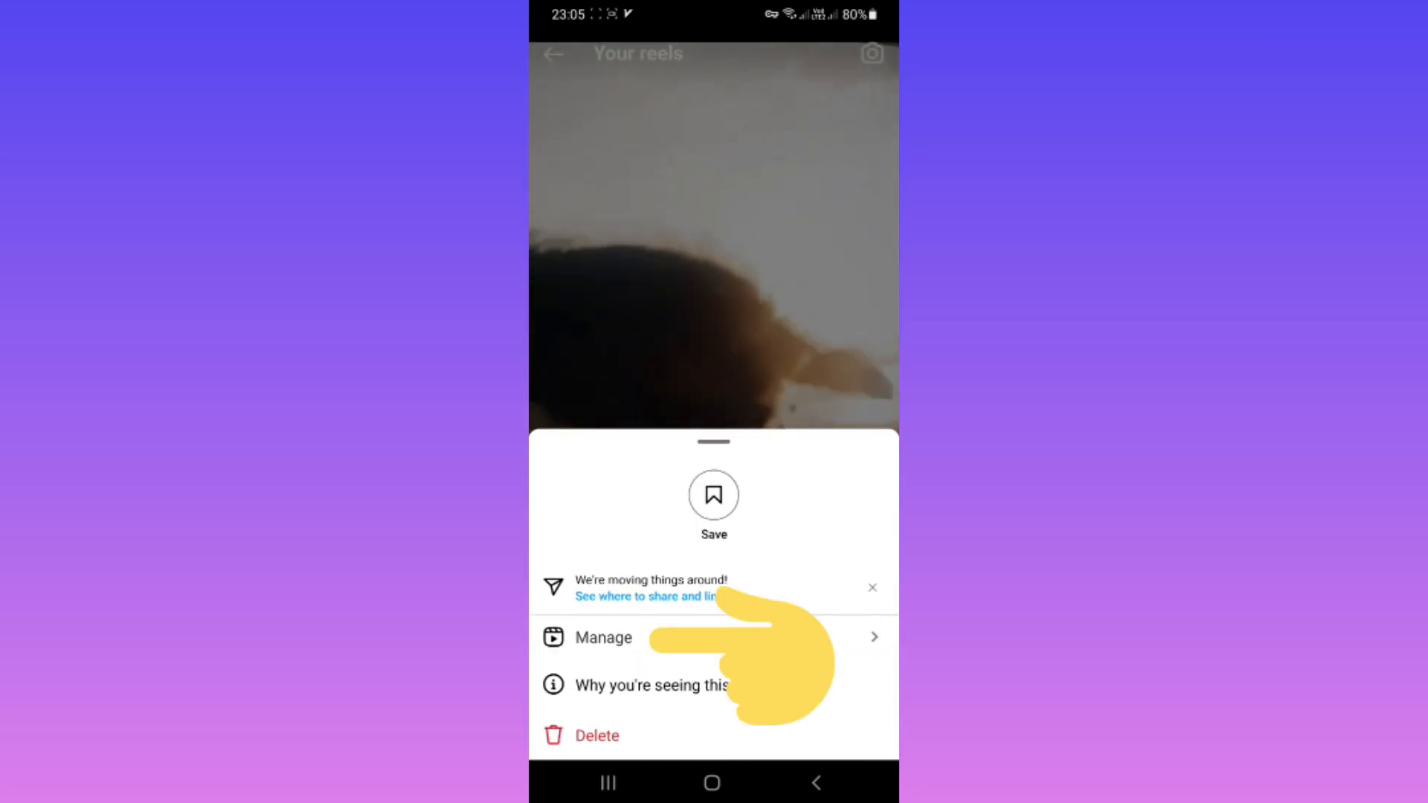
left_click(604, 637)
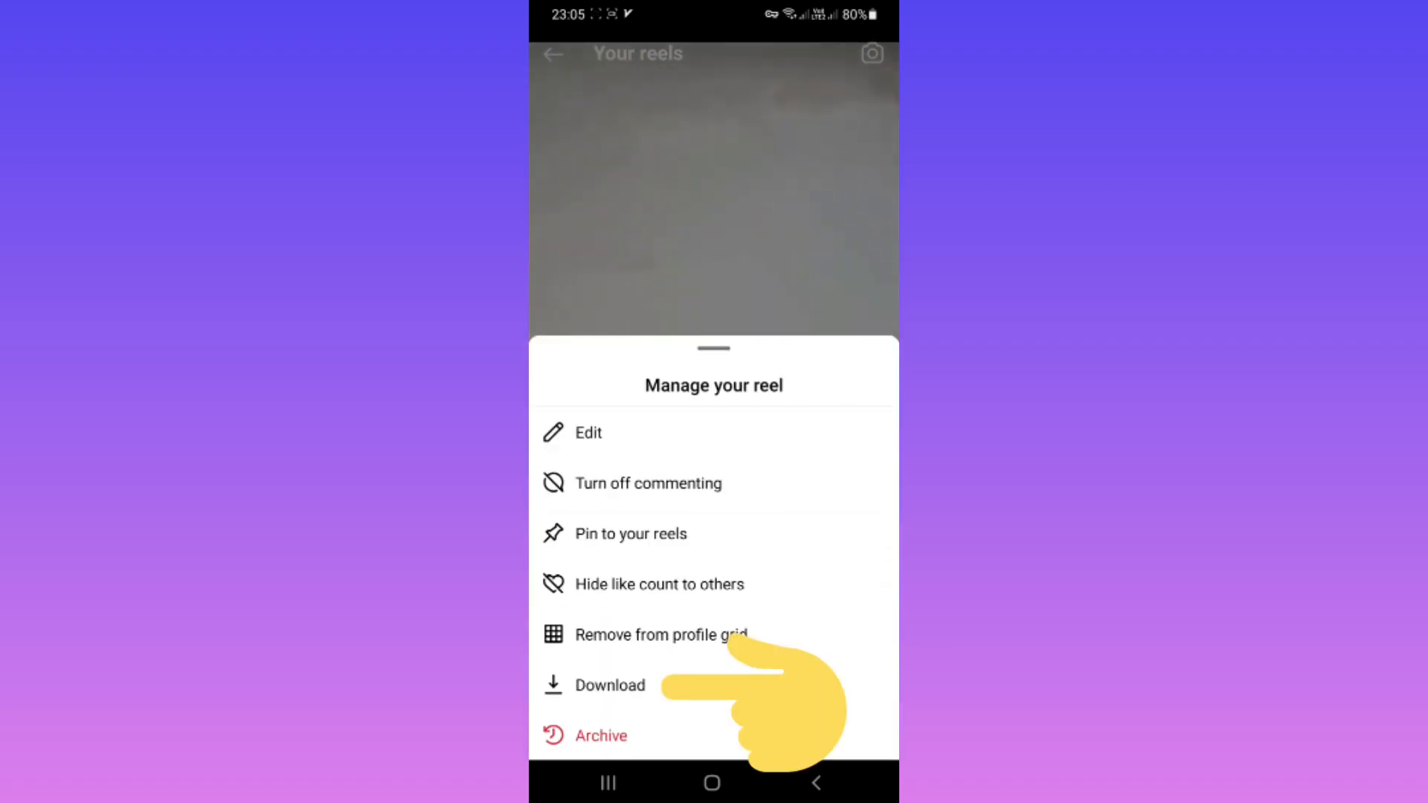
left_click(610, 685)
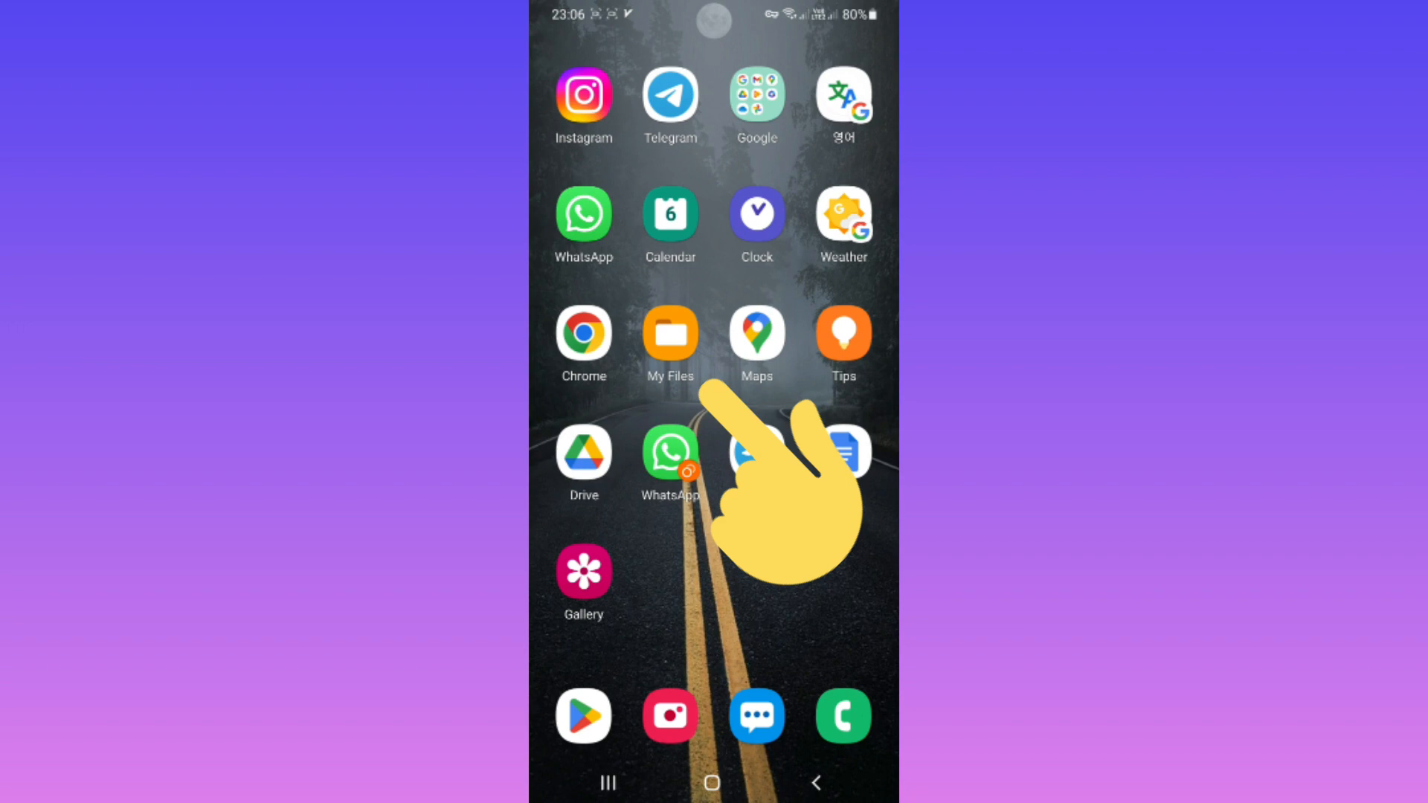
- Open My Files Recent files and select the top VID_45220613_050841_811.mp4
left_click(670, 335)
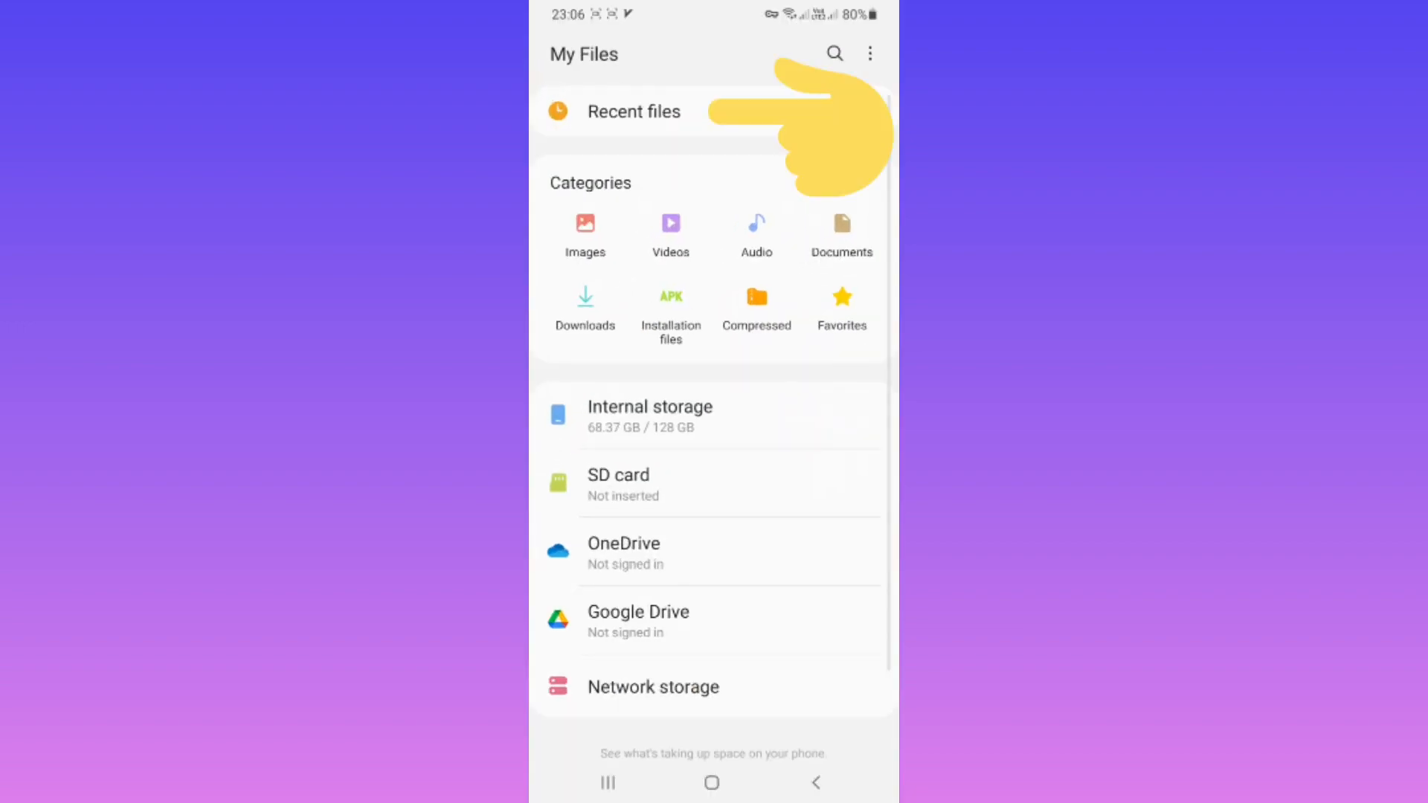
left_click(633, 111)
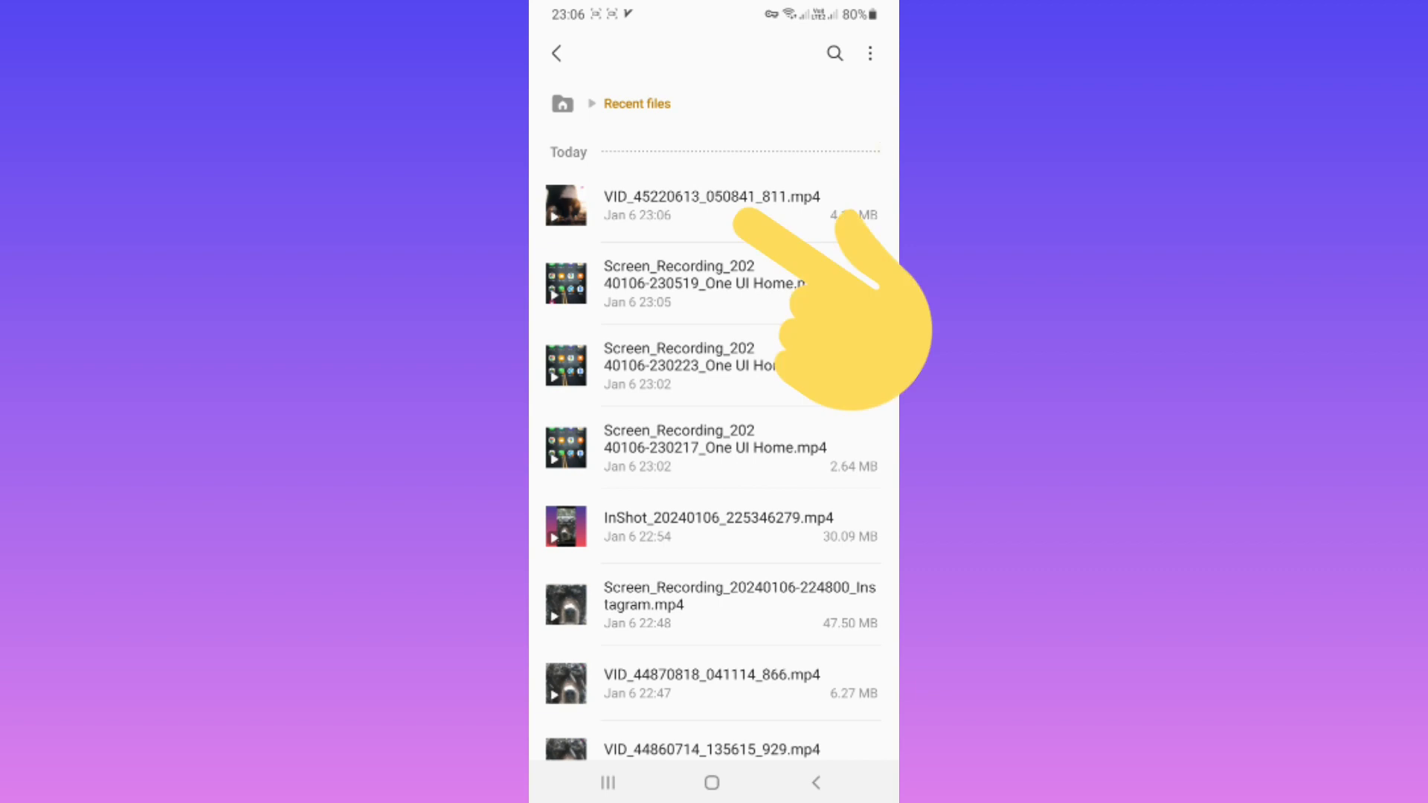
left_click(567, 206)
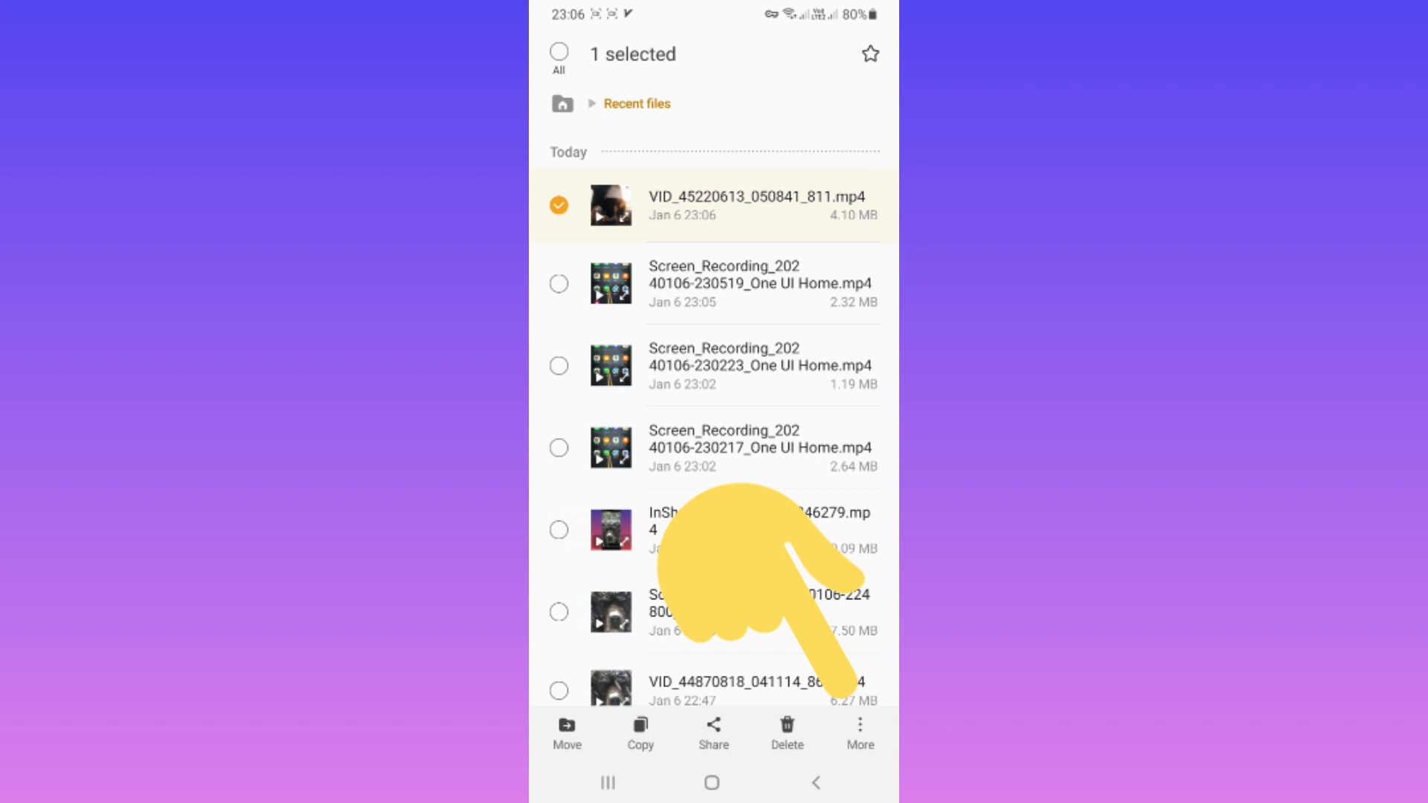
- Show the selected video's containing folder via More options
left_click(860, 726)
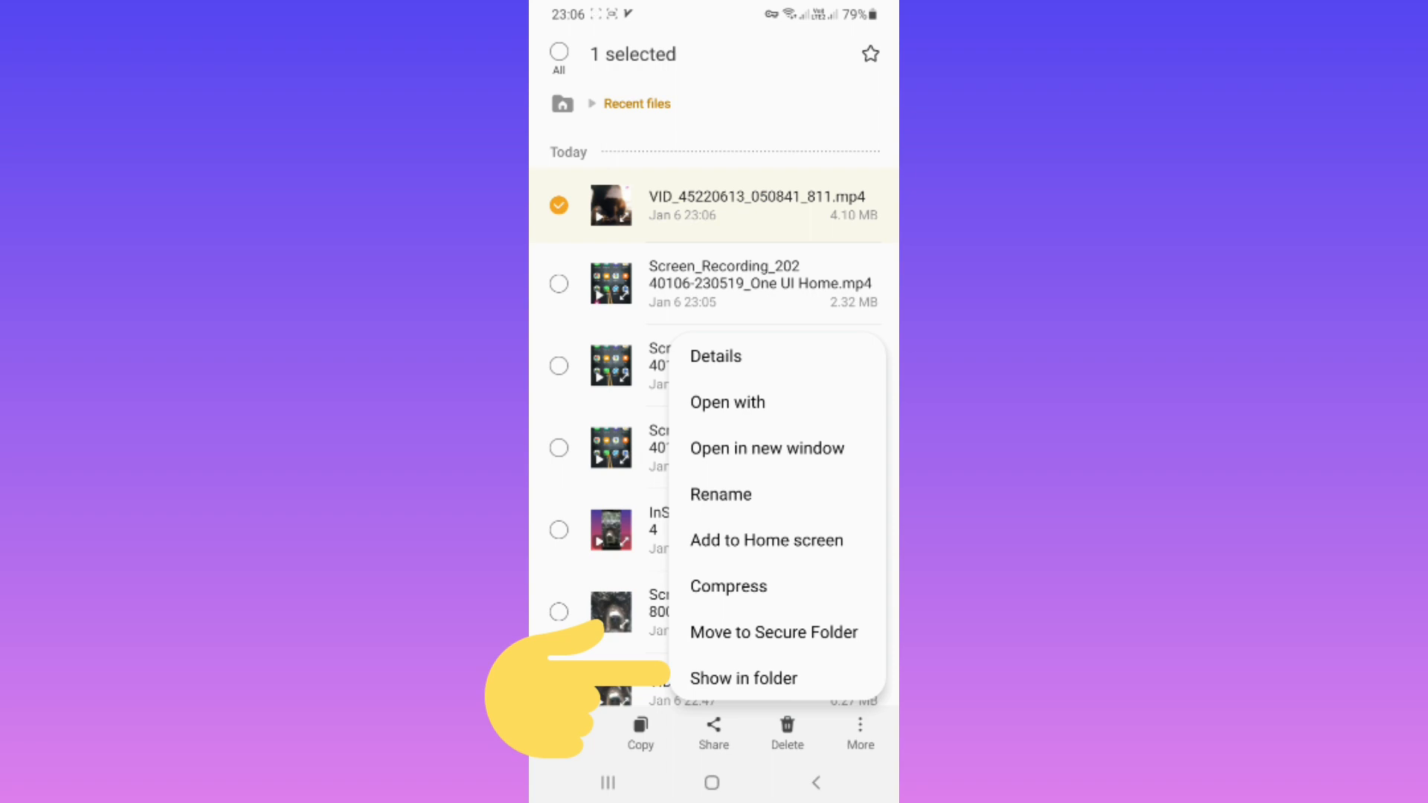
left_click(744, 679)
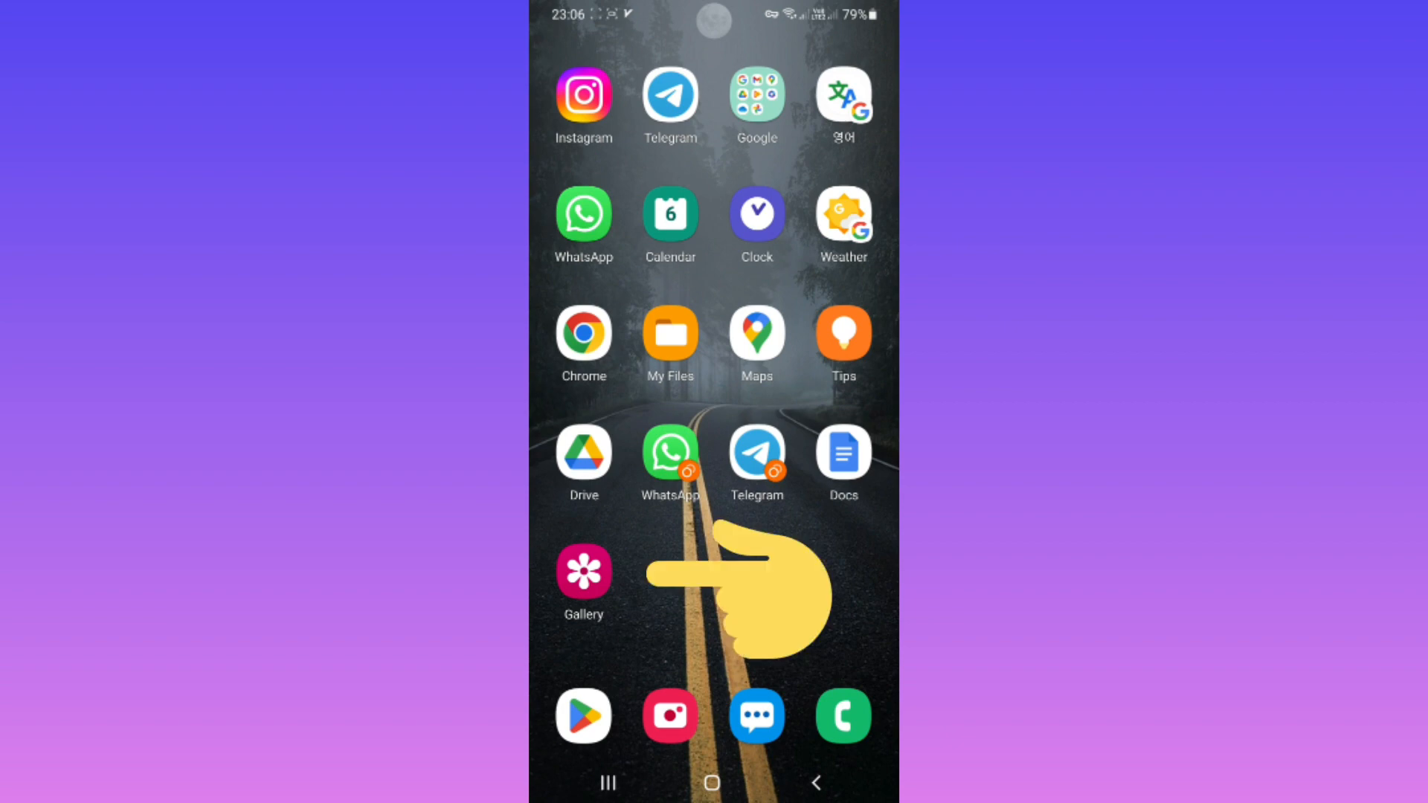
- Open Gallery and scroll to the Instagram album with four videos
left_click(583, 571)
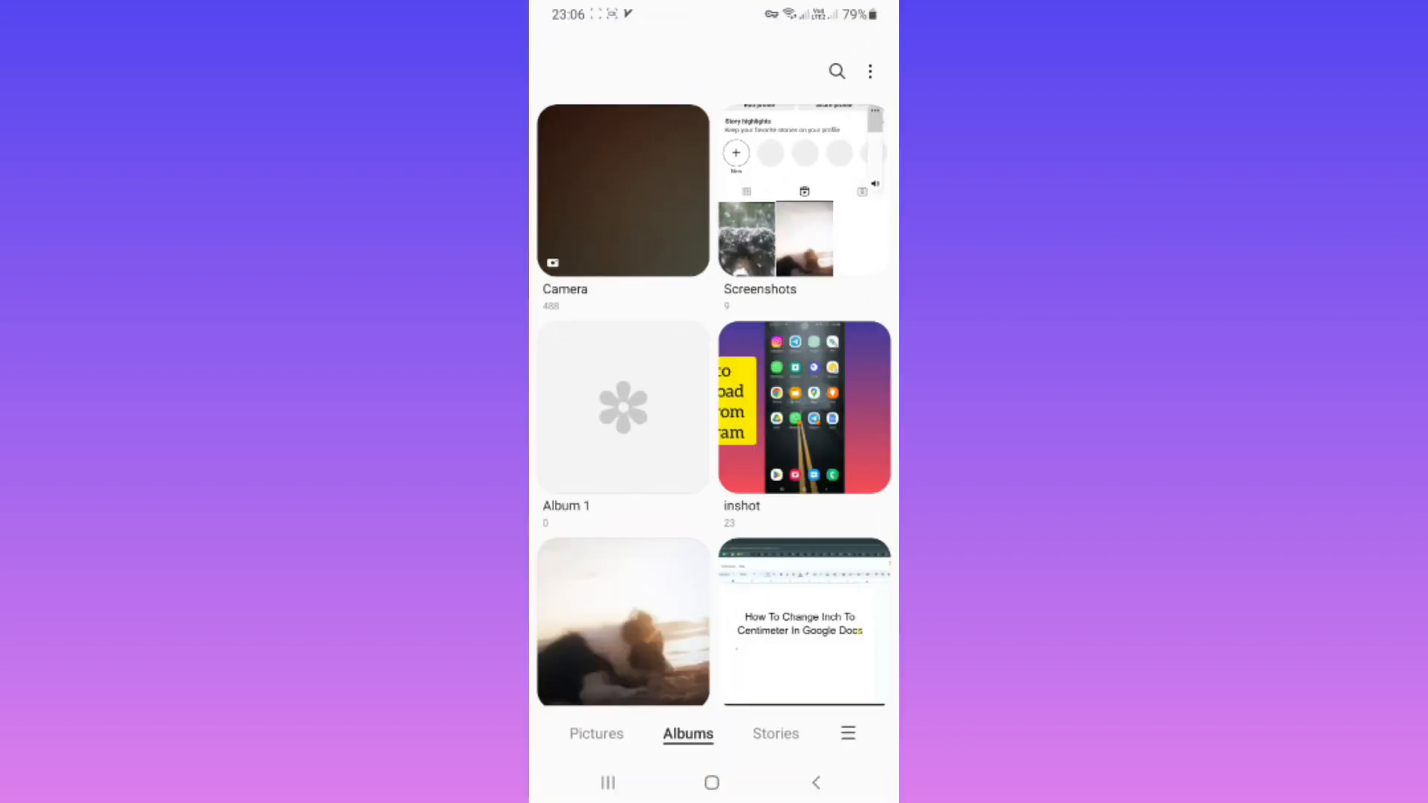
scroll("down", 3)
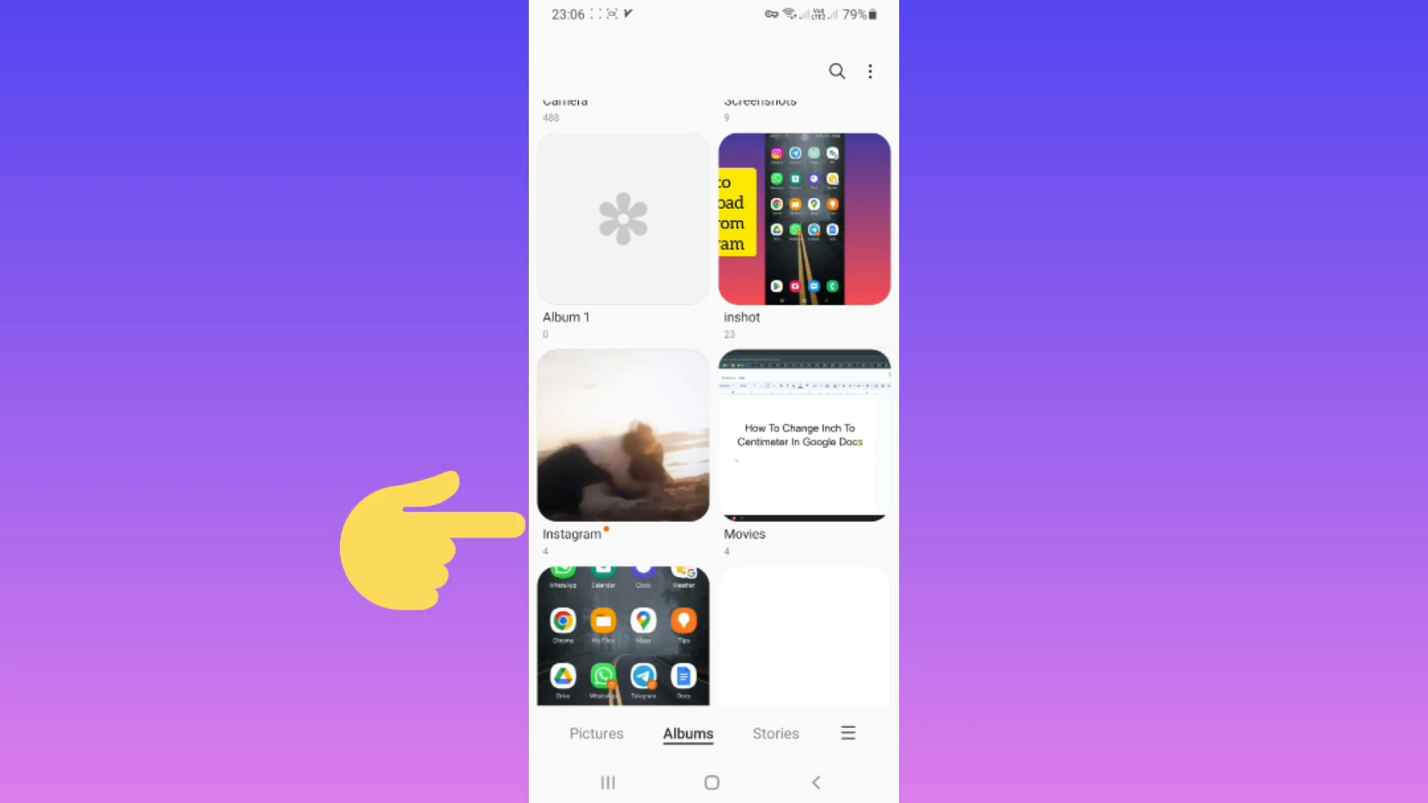
left_click(623, 435)
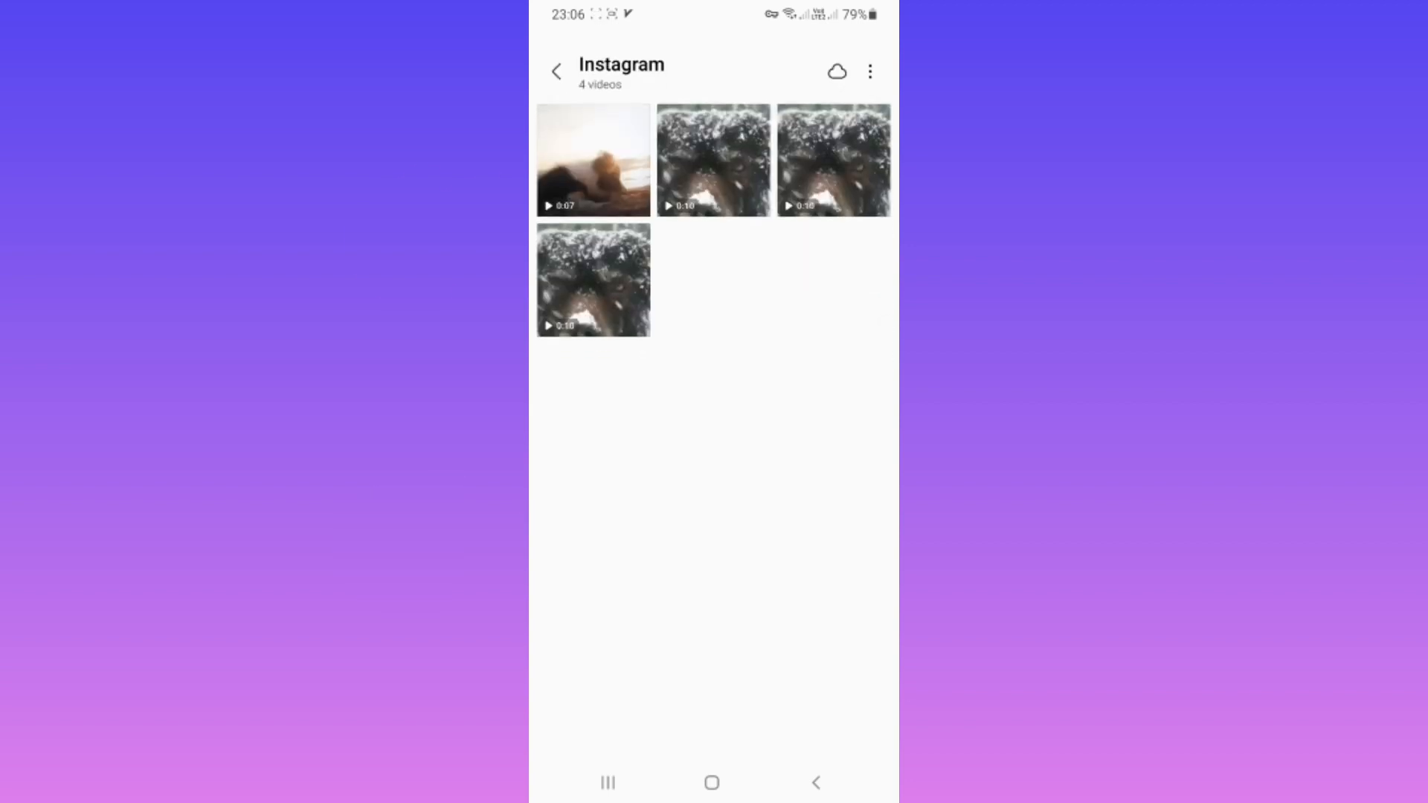